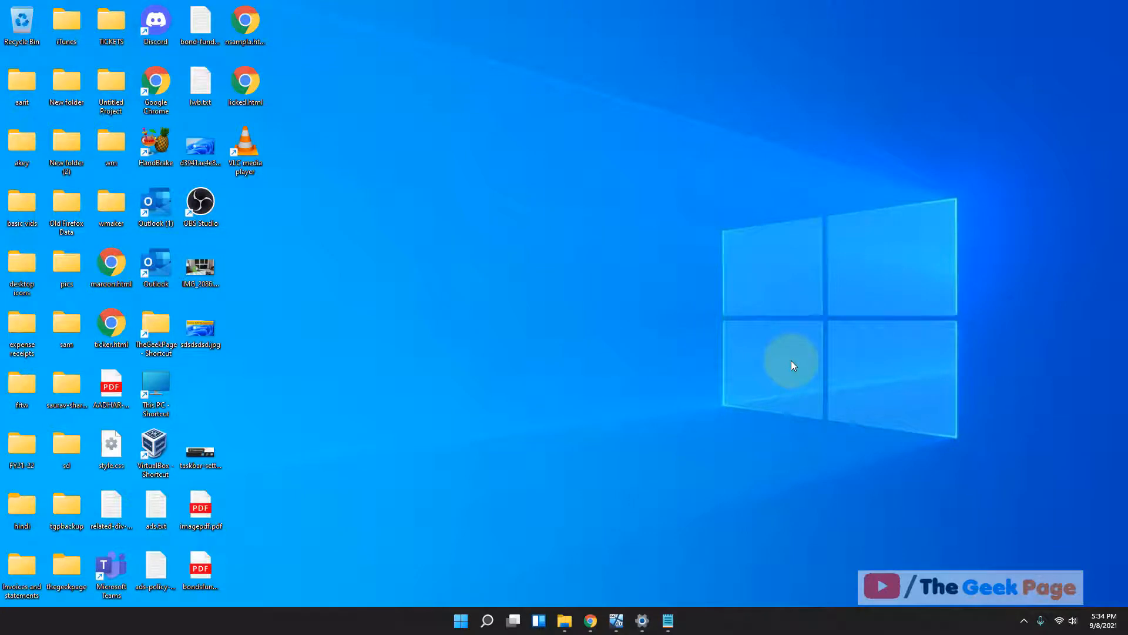
pyautogui.moveTo(610, 396)
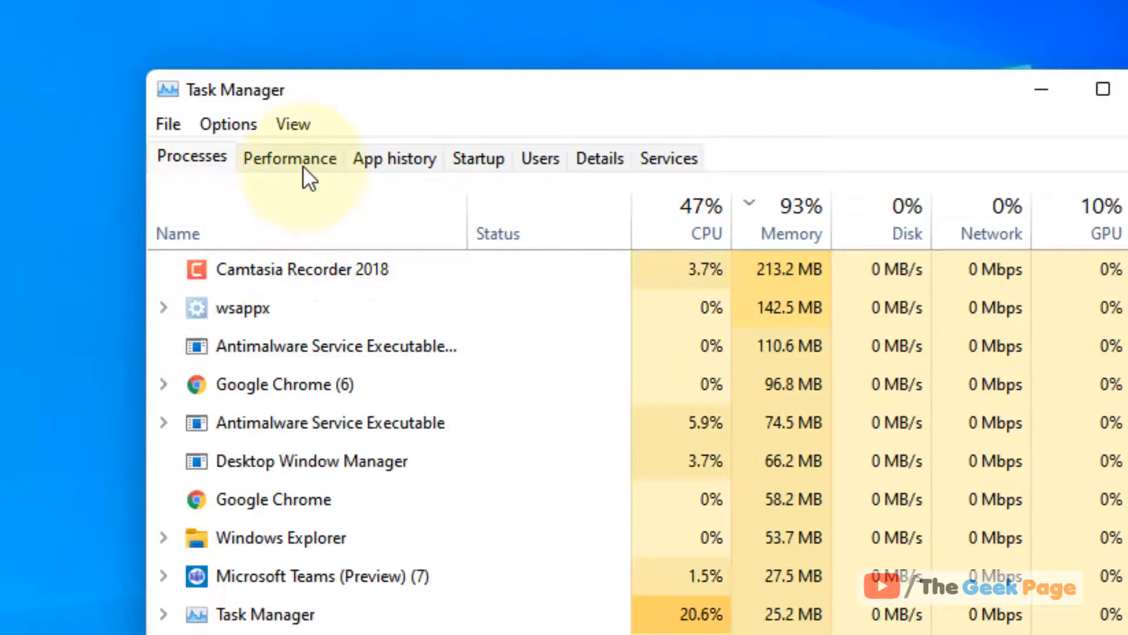
# - Show Task Manager's Performance view with Memory details and slots used visible
pyautogui.click(289, 157)
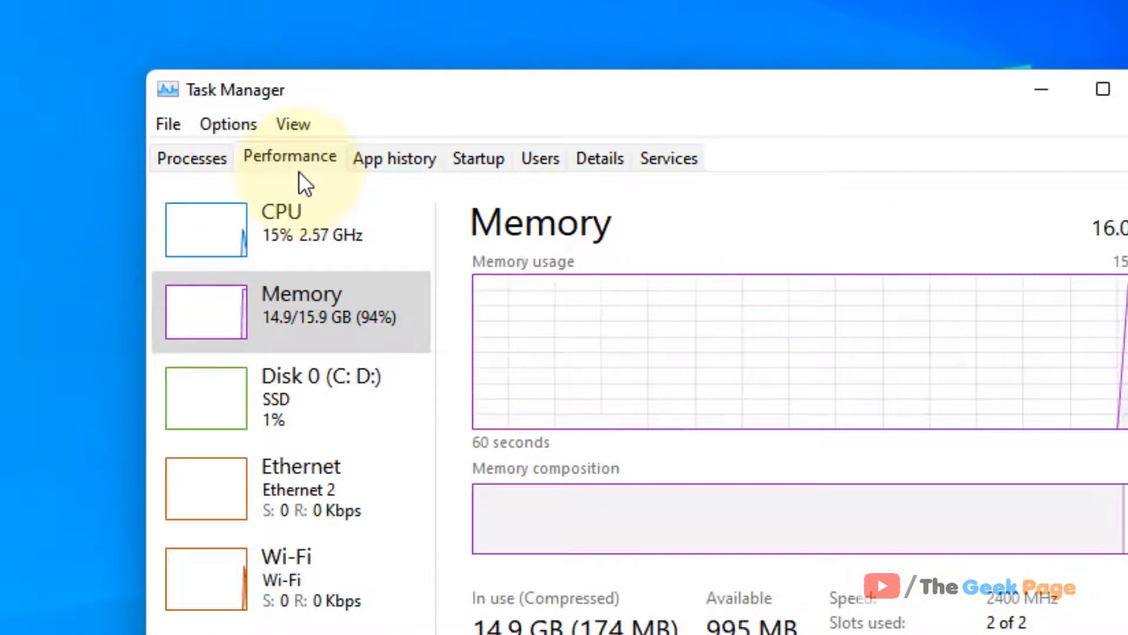